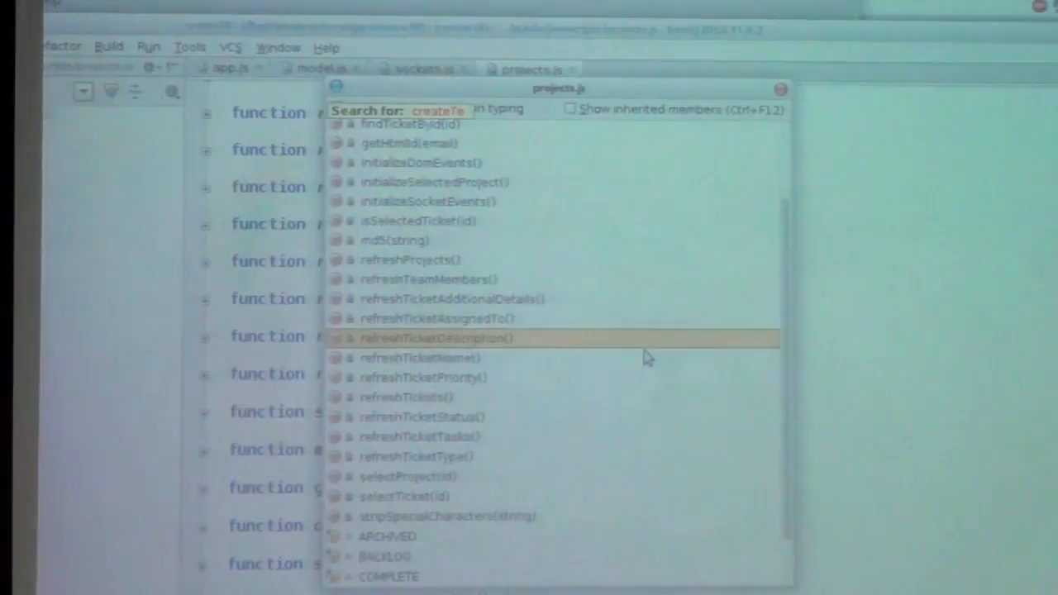
Search 'ticke' in the structure list, then expand initializeSocketEvents to show its registerSocketEvent calls
{"action": "type", "text": "ticke"}
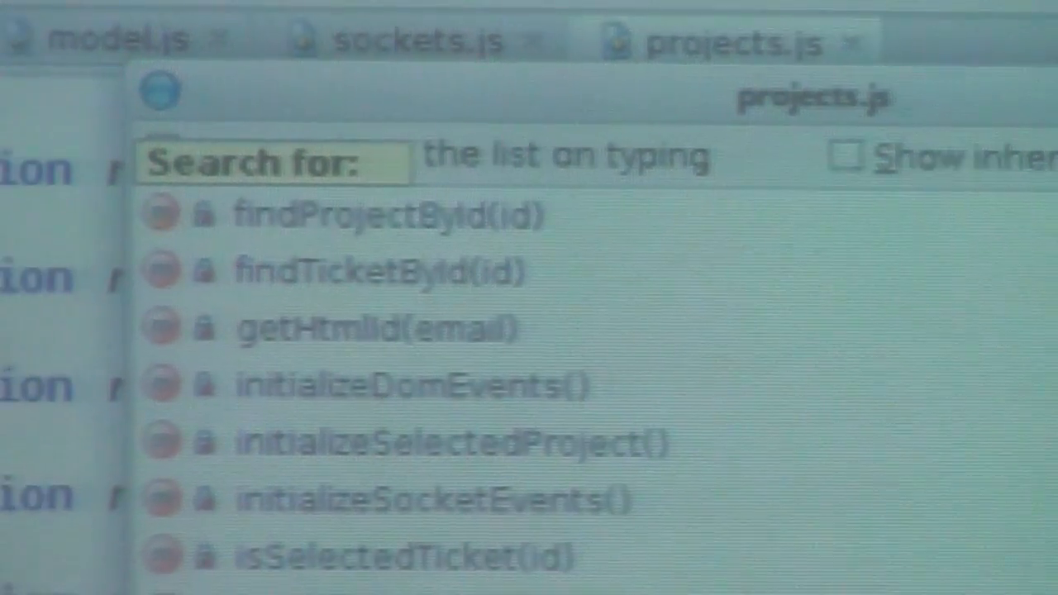
{"action": "scroll", "scroll_direction": "down", "scroll_amount": 3}
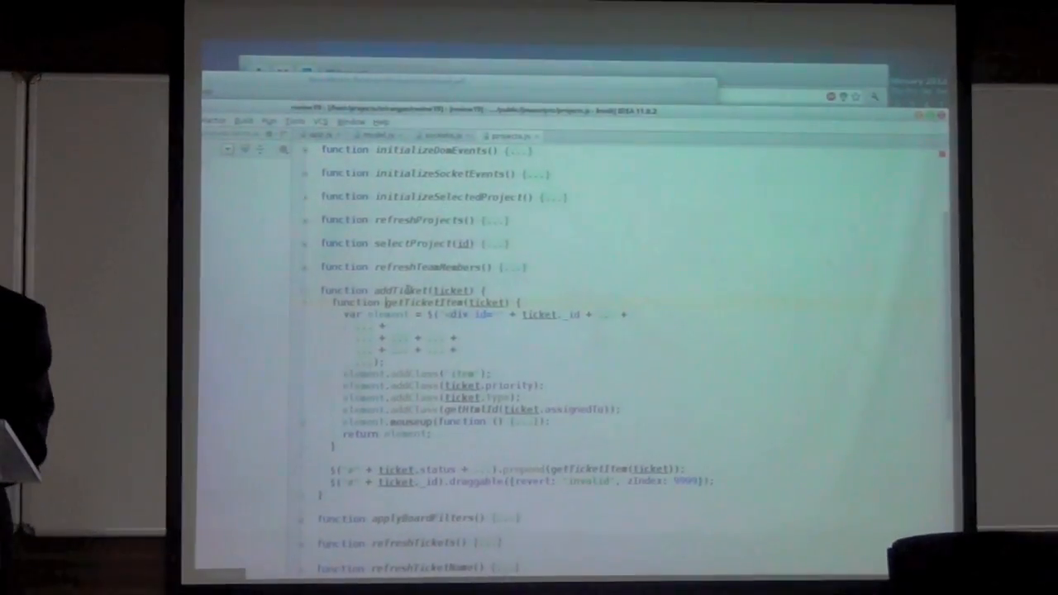
{"action": "double_click", "coordinate": [405, 293]}
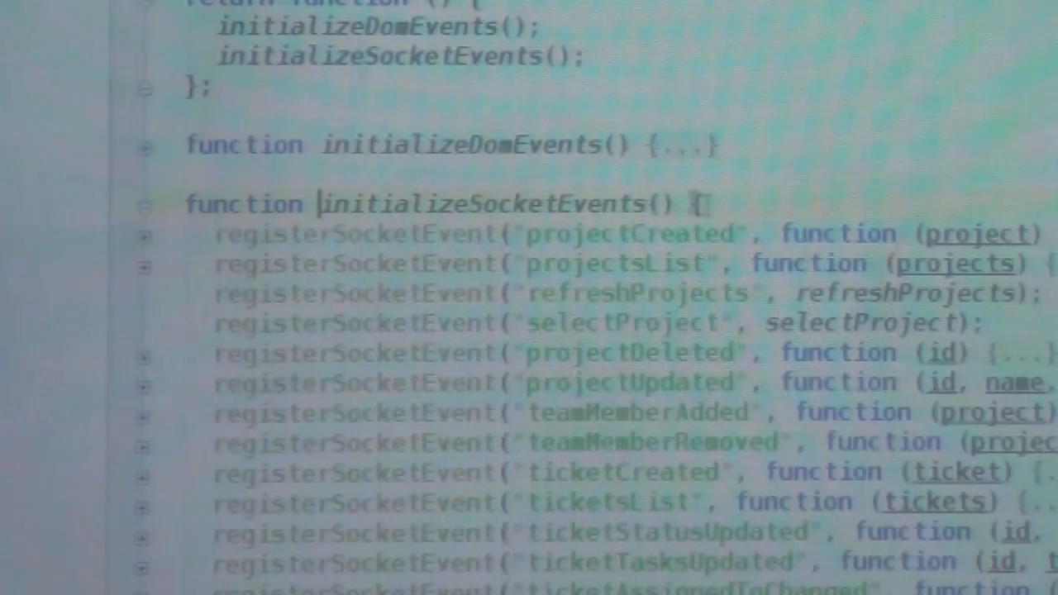
Expand the ticketCreated registerSocketEvent handler and select its 'ticketCreated' event name
{"action": "scroll", "scroll_direction": "down", "scroll_amount": 3}
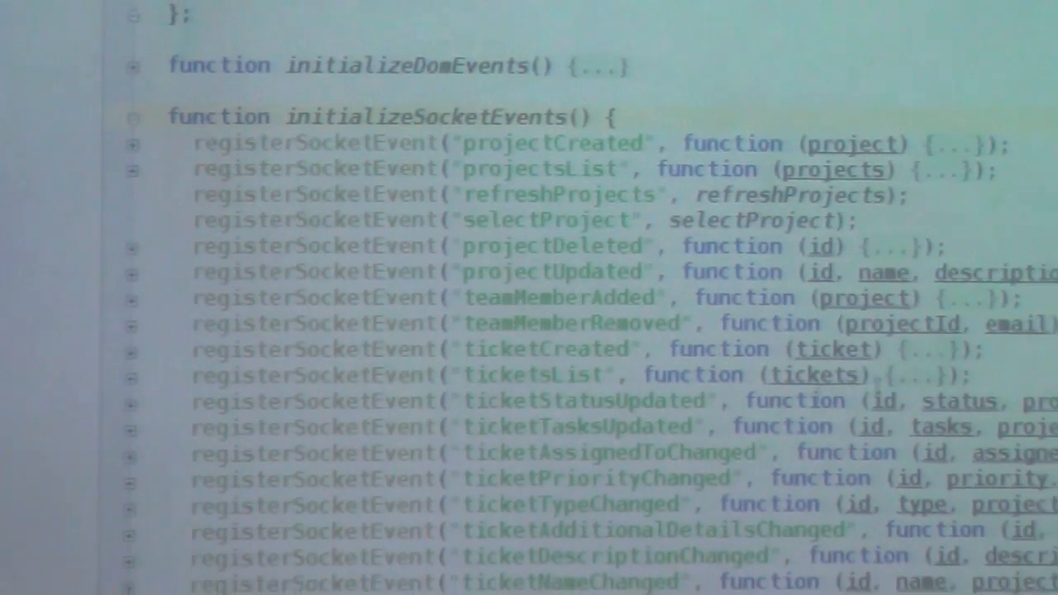
{"action": "left_click", "coordinate": [133, 349]}
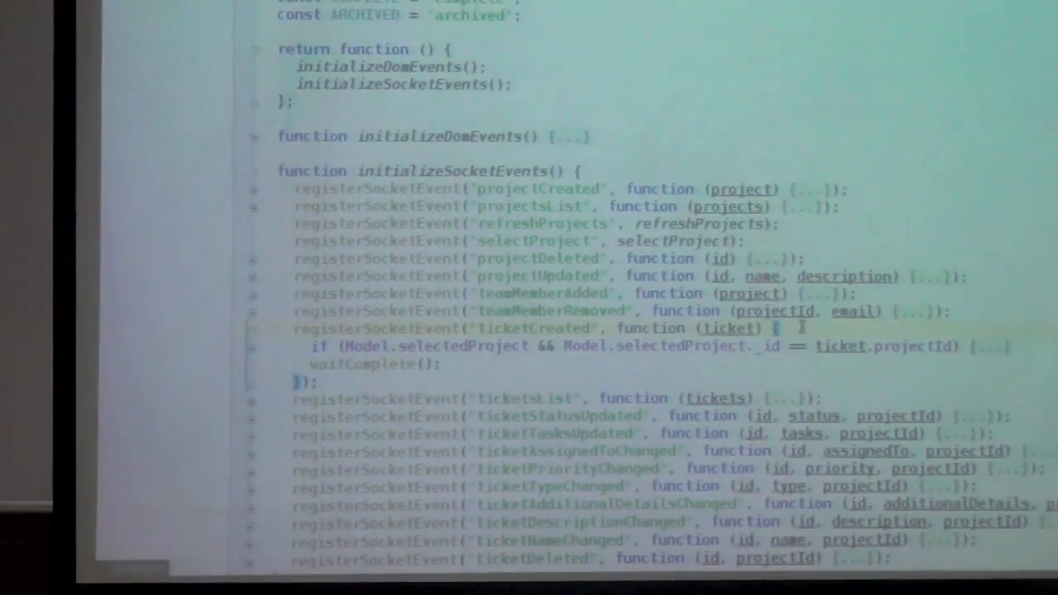
{"action": "scroll", "scroll_direction": "up", "scroll_amount": 3}
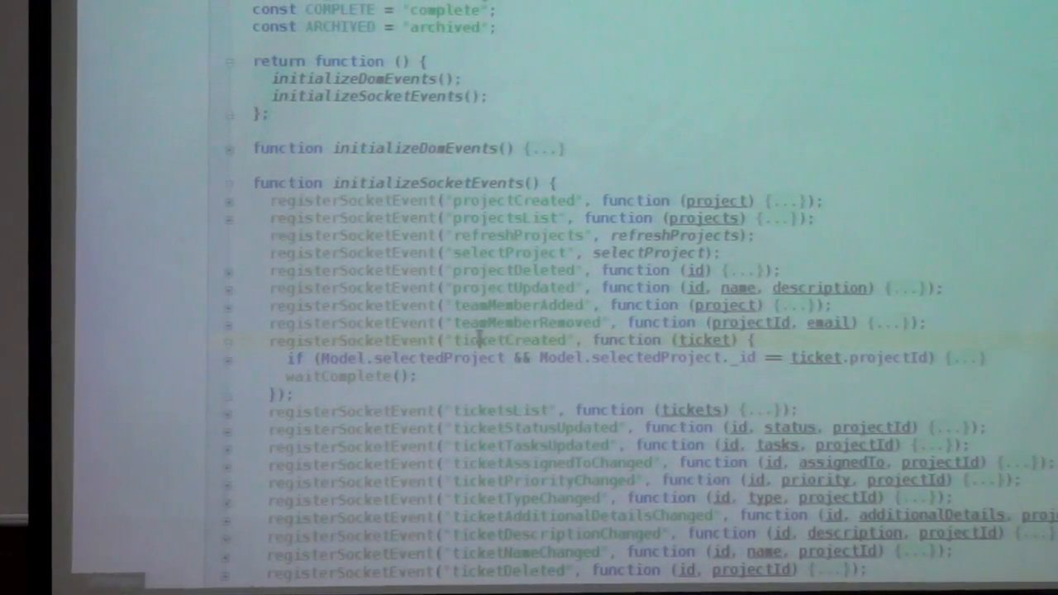
{"action": "double_click", "coordinate": [510, 340]}
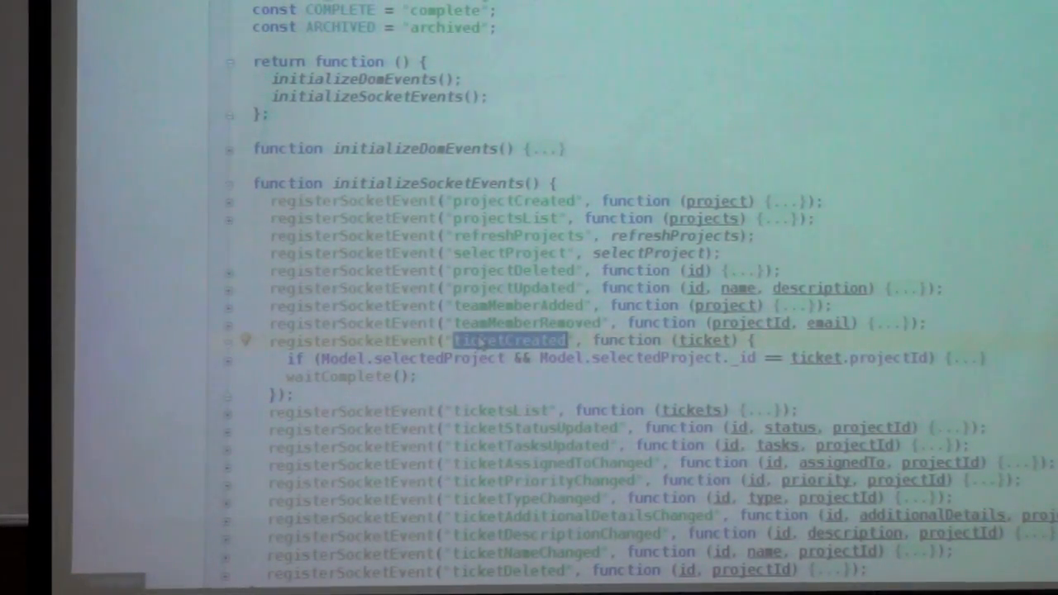